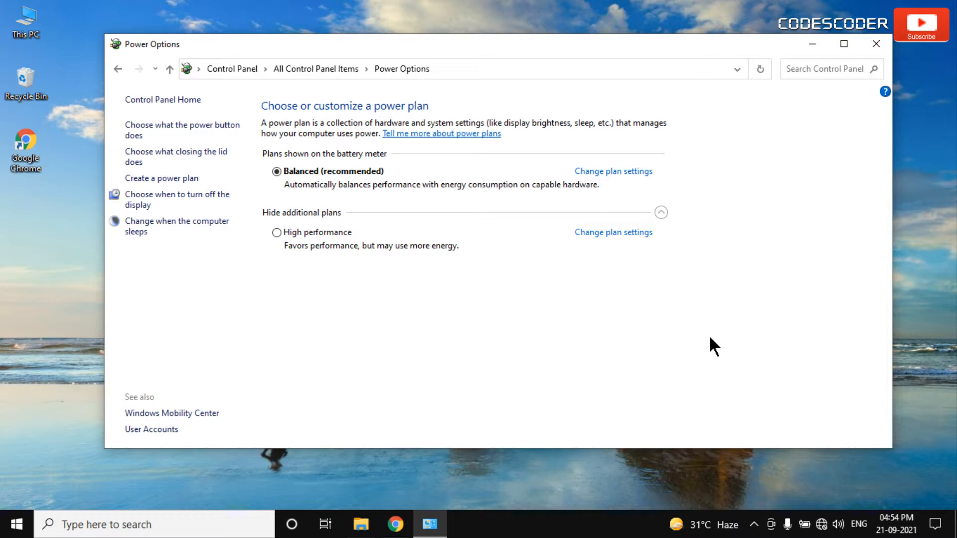
mouse_move(659, 276)
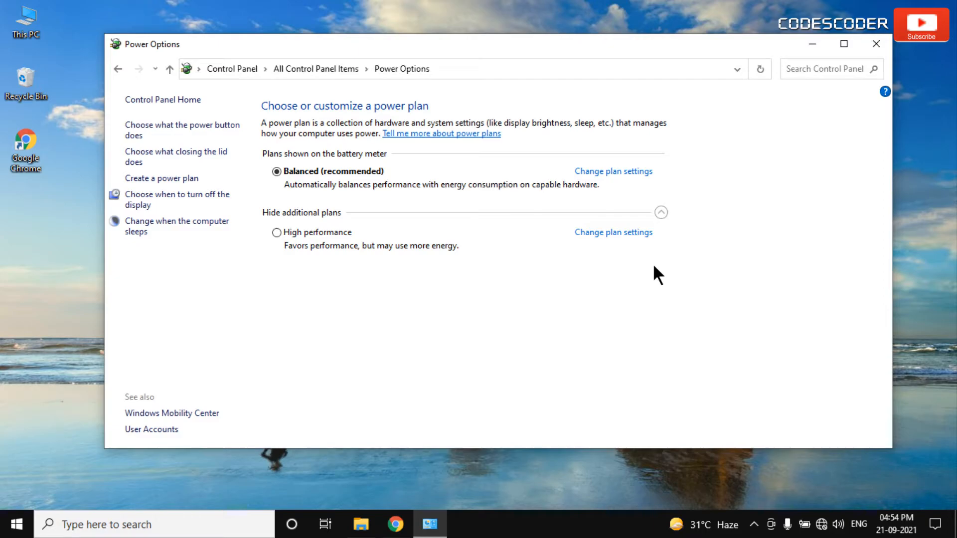
Close the Power Options window that lists only Balanced and High performance.
click(876, 43)
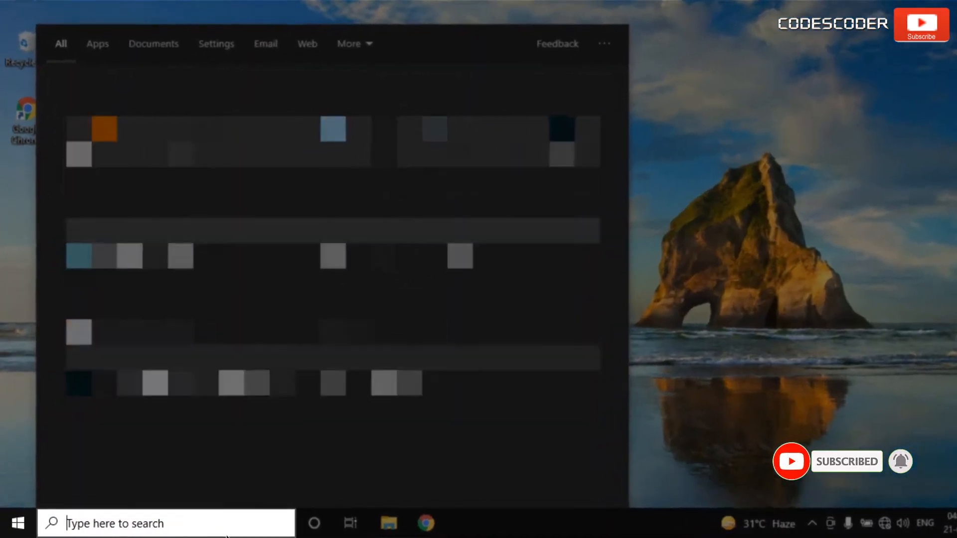
Search 'cmd' and launch Command Prompt with administrator rights.
text(cmd)
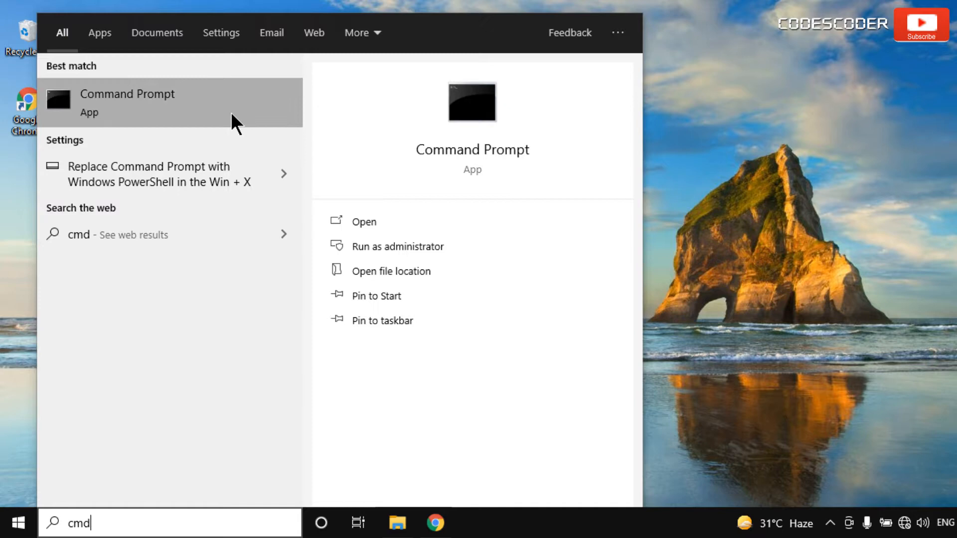
right_click(127, 101)
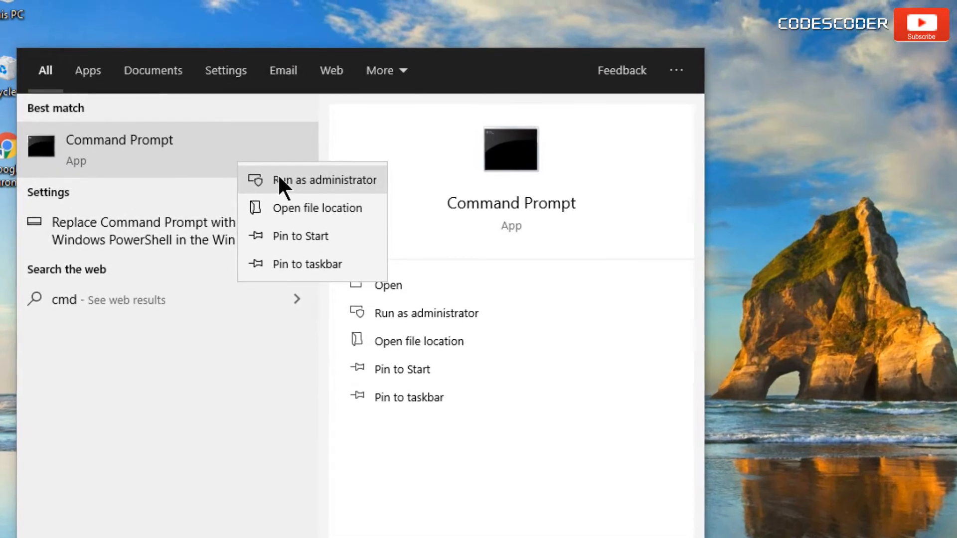
click(324, 180)
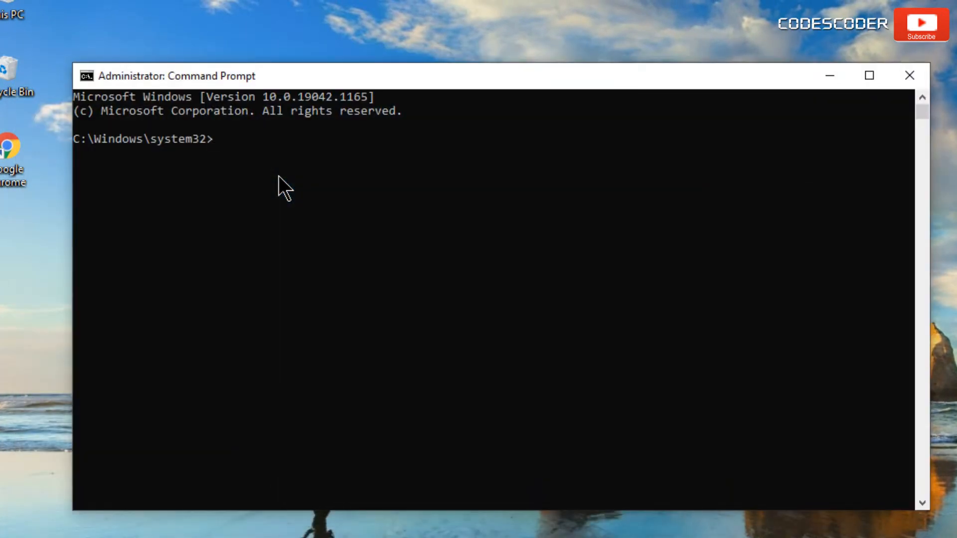
Run powercfg -duplicatescheme e9a42b02-d5df-448d-aa00-03f14749eb61 to add the Ultimate Performance plan.
text(powercfg -duplicatescheme e9a42b02-d5df-448d-aa00-03f14749eb61)
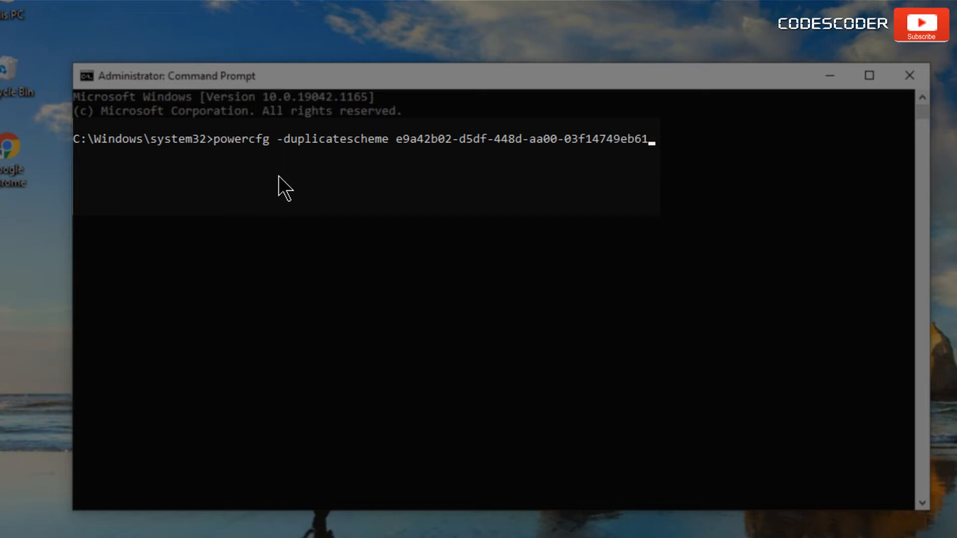
key(Enter)
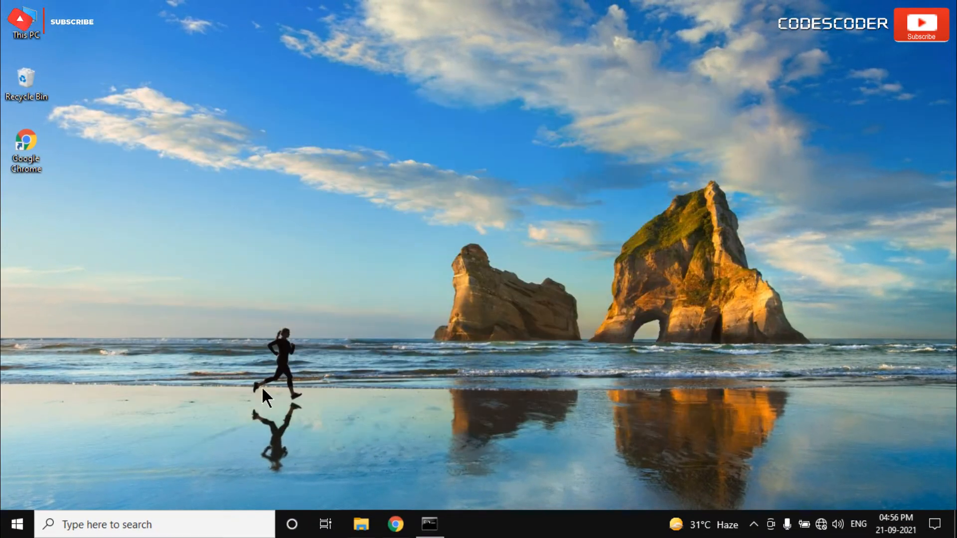
Search 'control Panel' and open the All Control Panel Items window.
text(control Panel)
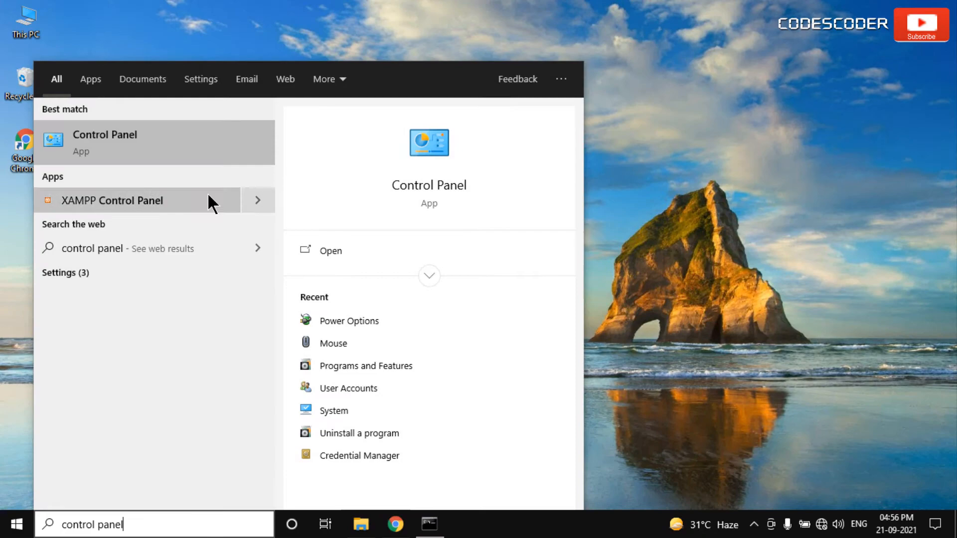
click(104, 142)
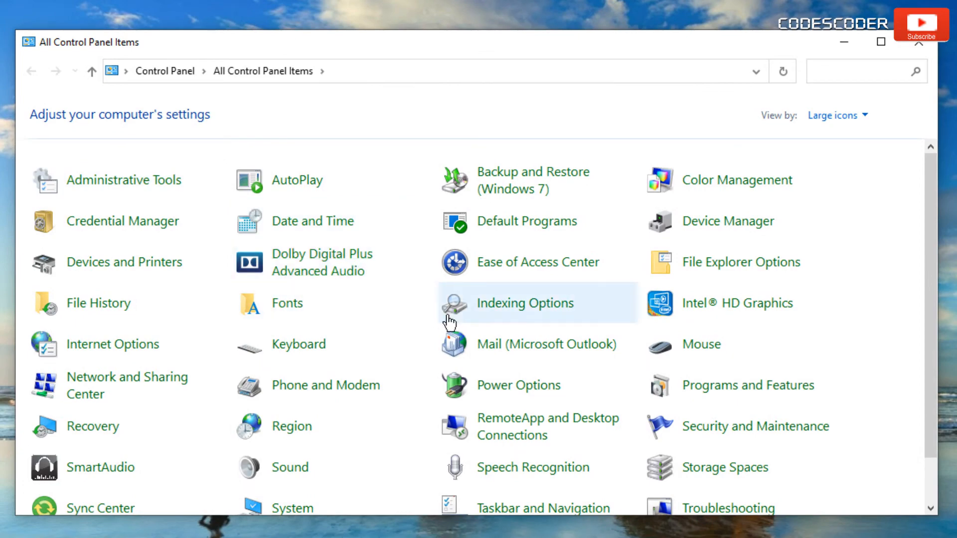
Open Power Options, now listing Ultimate Performance beside Balanced and High performance.
click(519, 385)
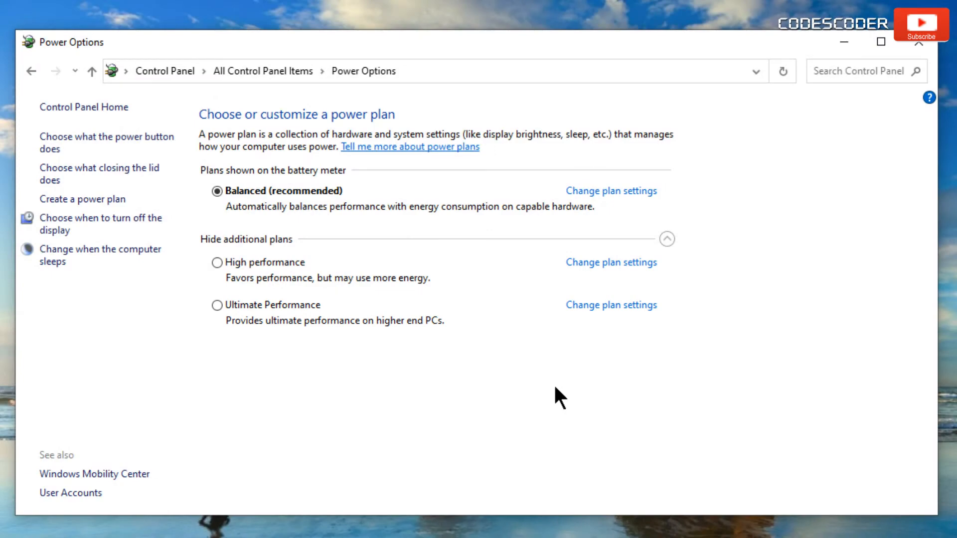
mouse_move(598, 348)
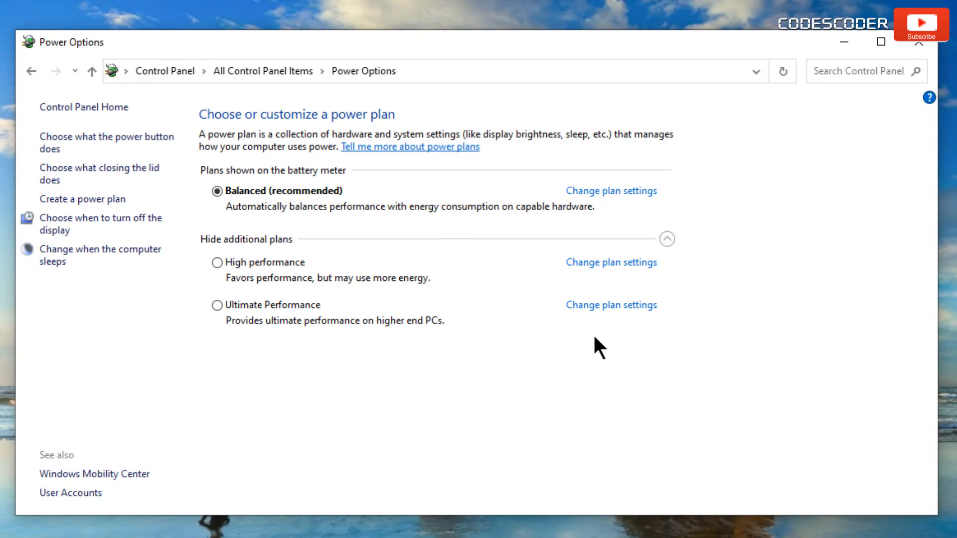